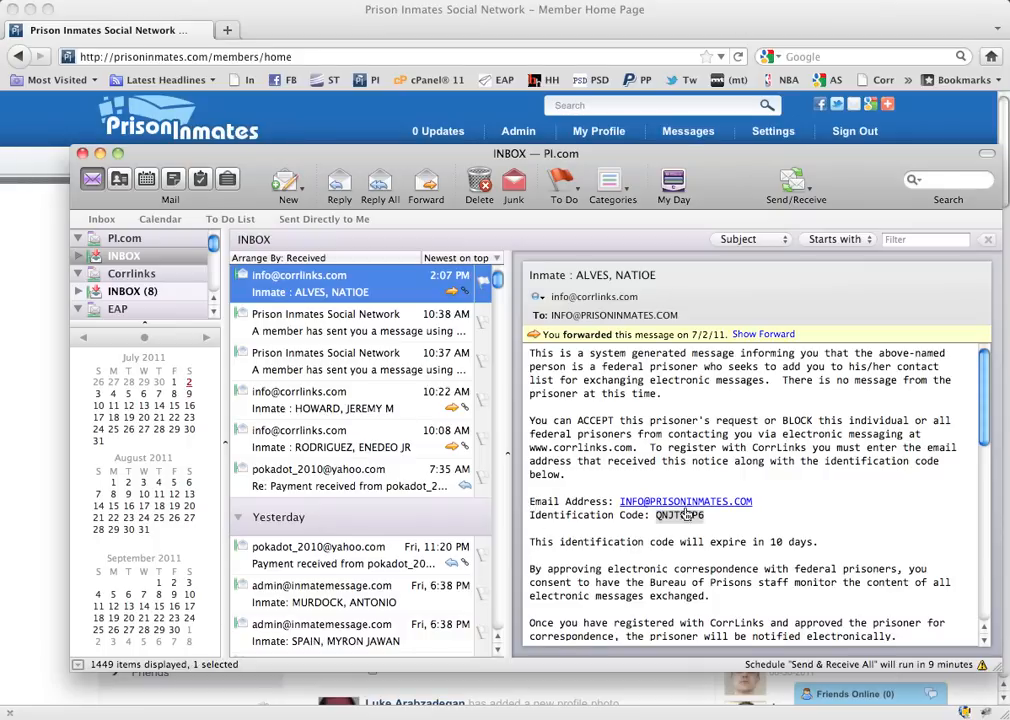
mouse_move(672, 524)
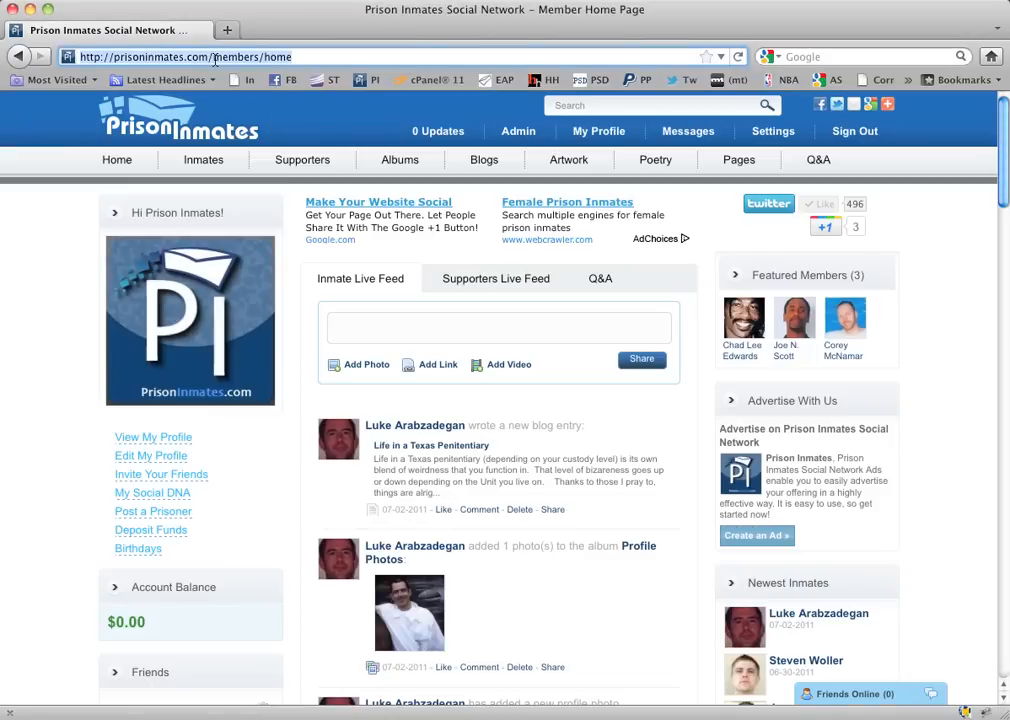
mouse_move(252, 104)
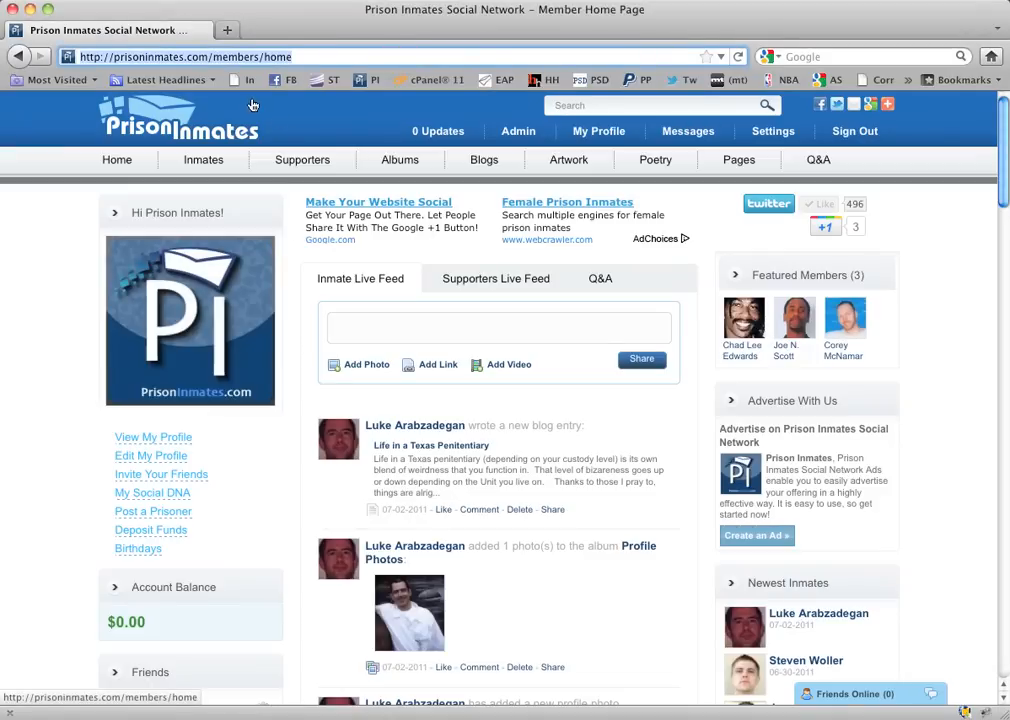
type("www.")
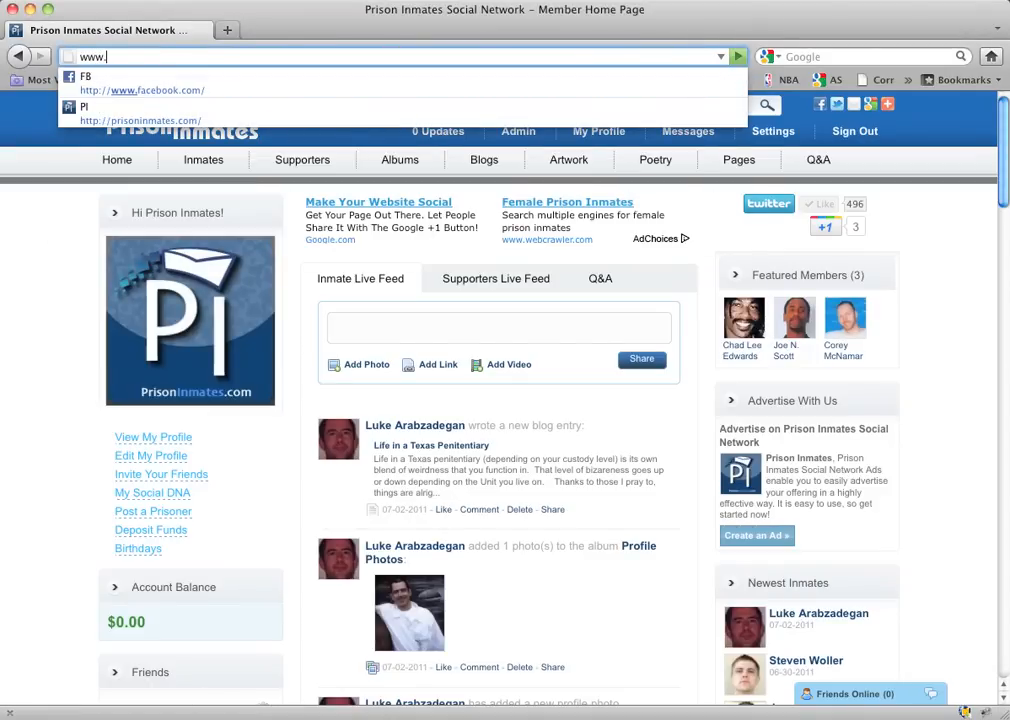
type("corrlinks.com/Login.aspx")
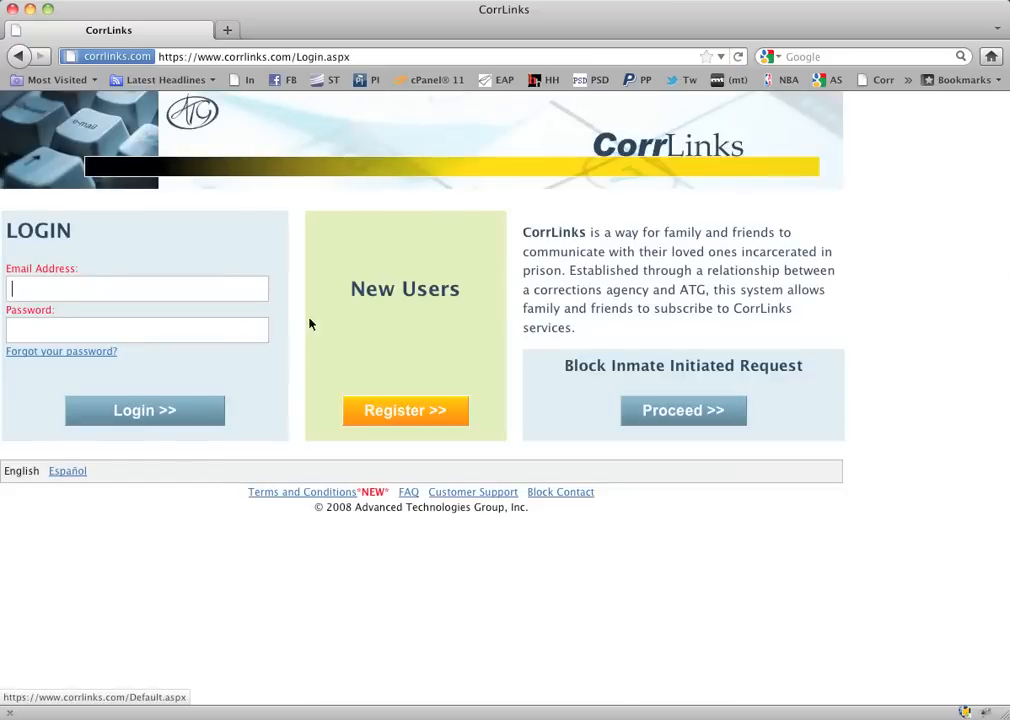
mouse_move(404, 410)
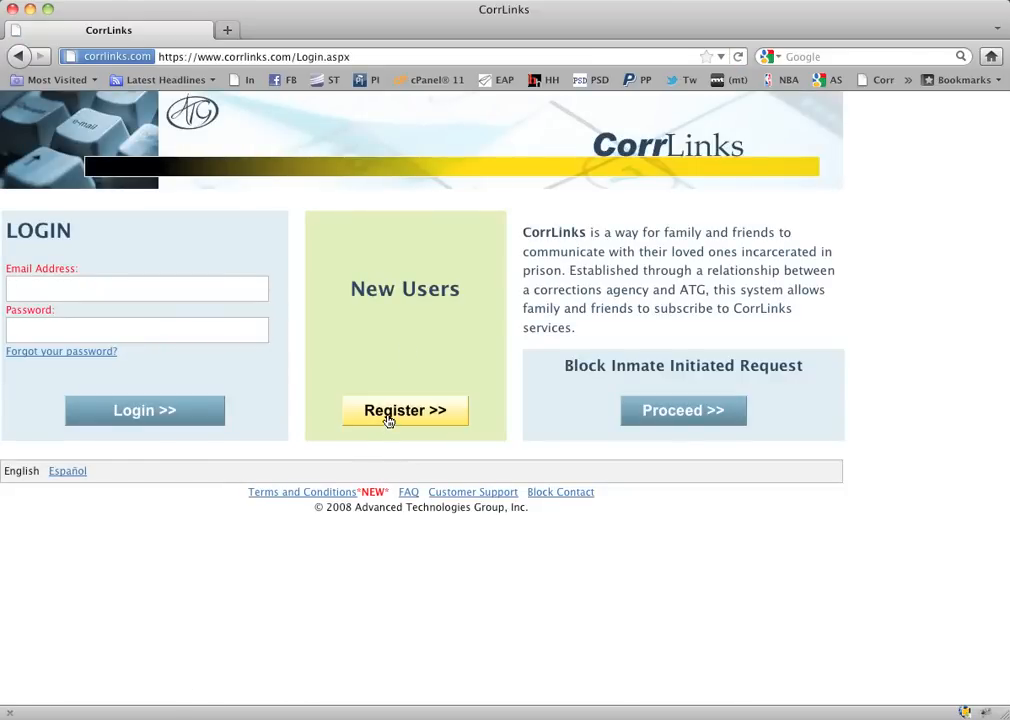
Step: Start a new-user sign-up and enter the account email address info@
left_click(404, 410)
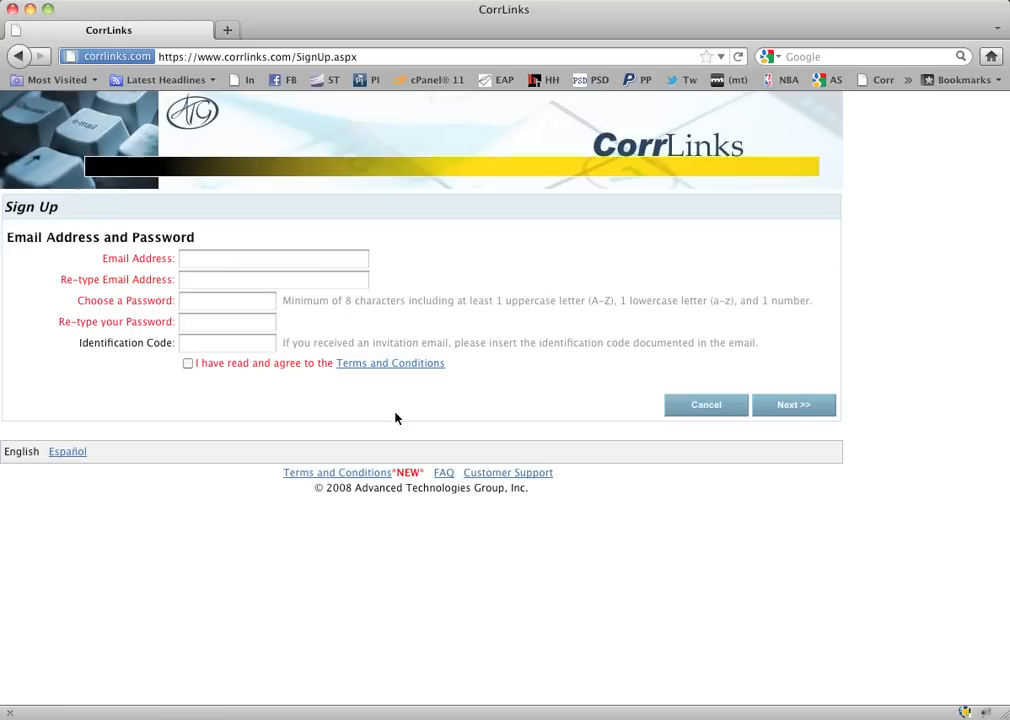
left_click(272, 258)
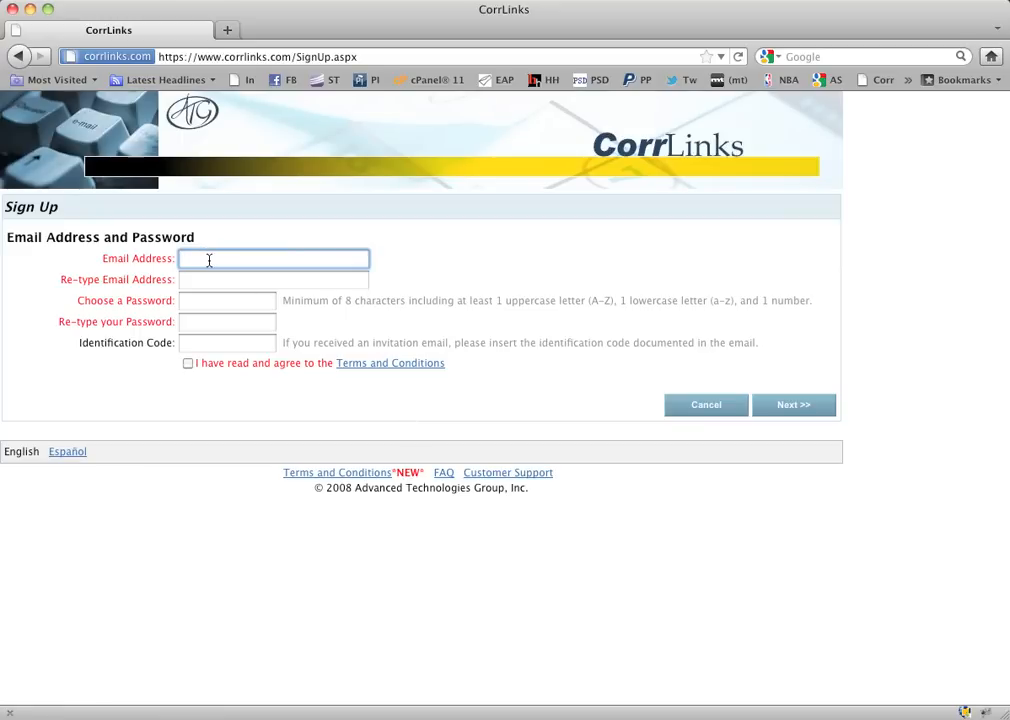
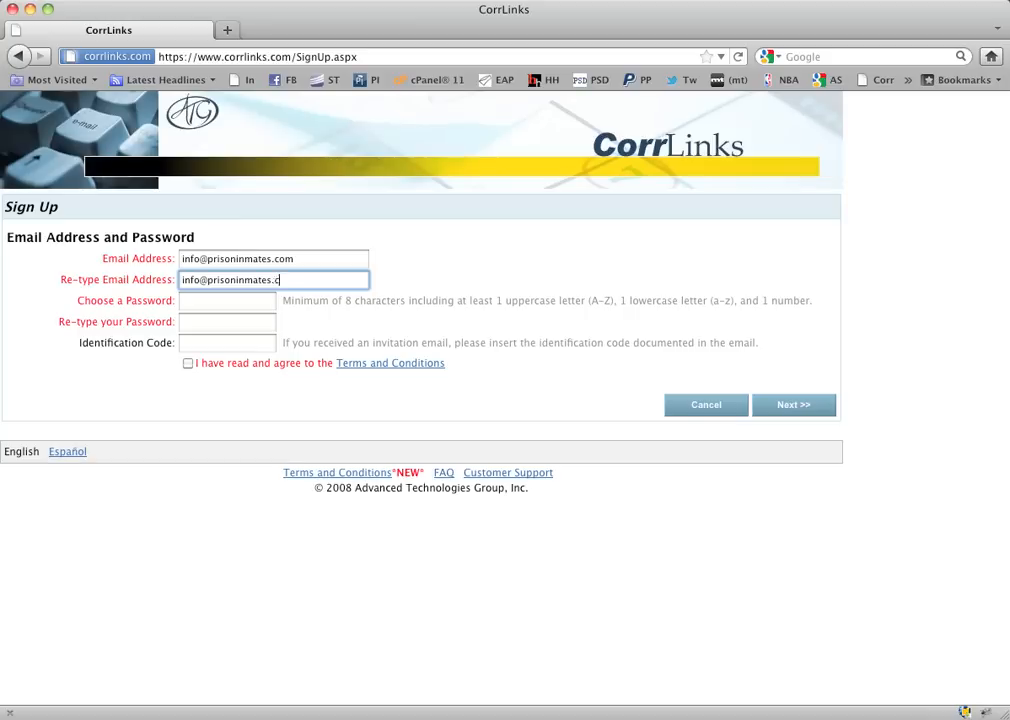
Step: Enter and confirm the password, add the identification code, and submit the sign-up form
left_click(228, 300)
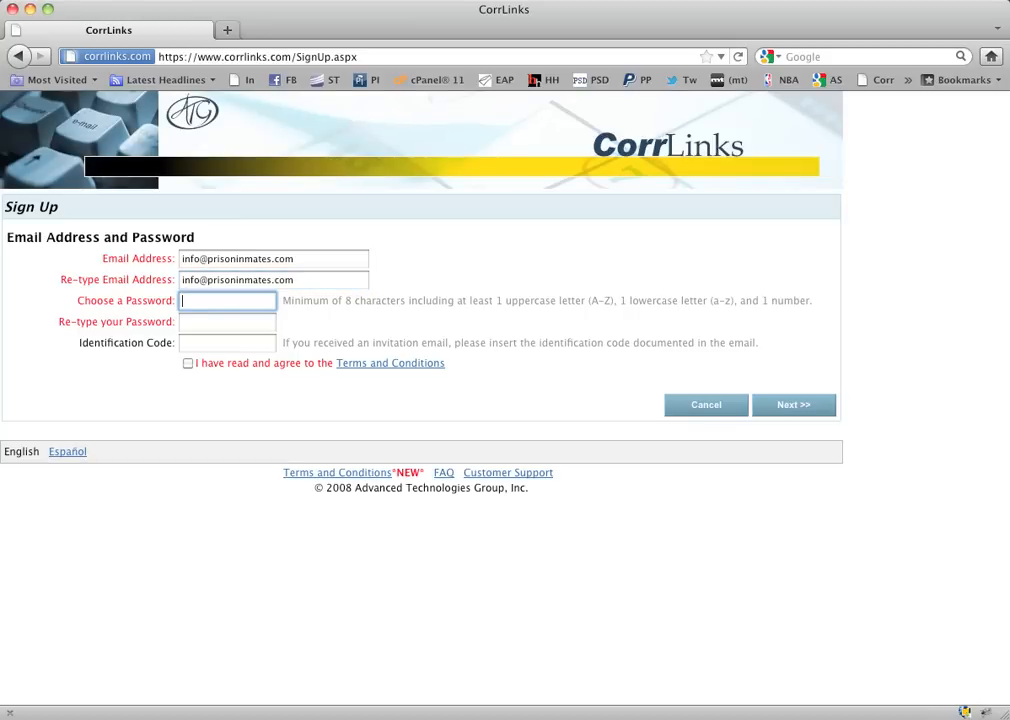
type("•")
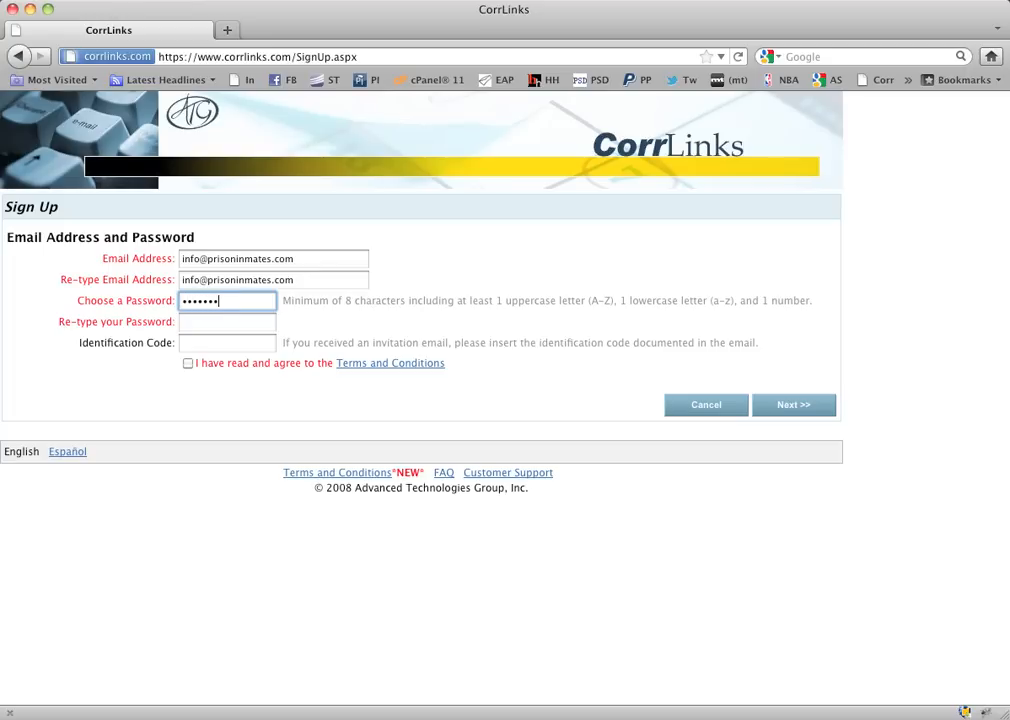
left_click(228, 320)
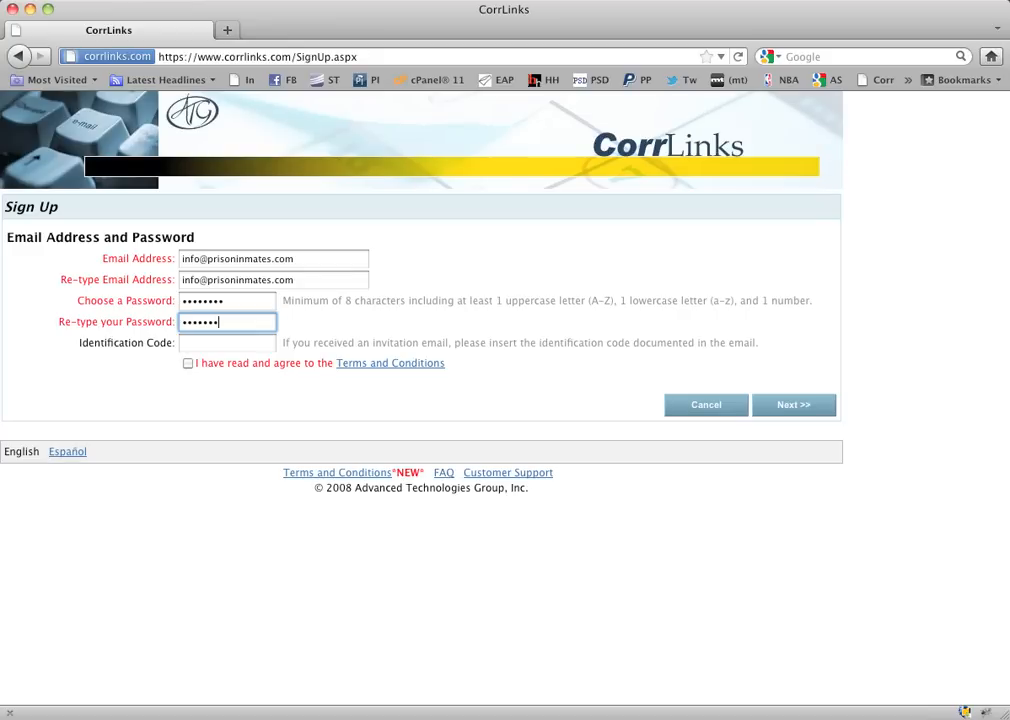
left_click(228, 342)
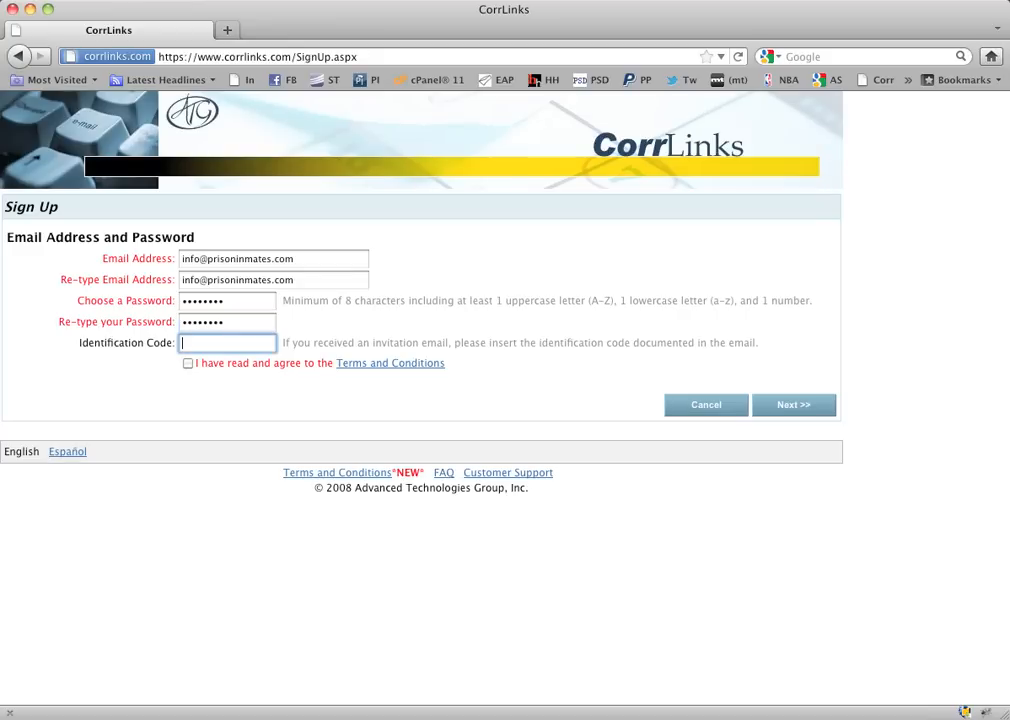
mouse_move(792, 706)
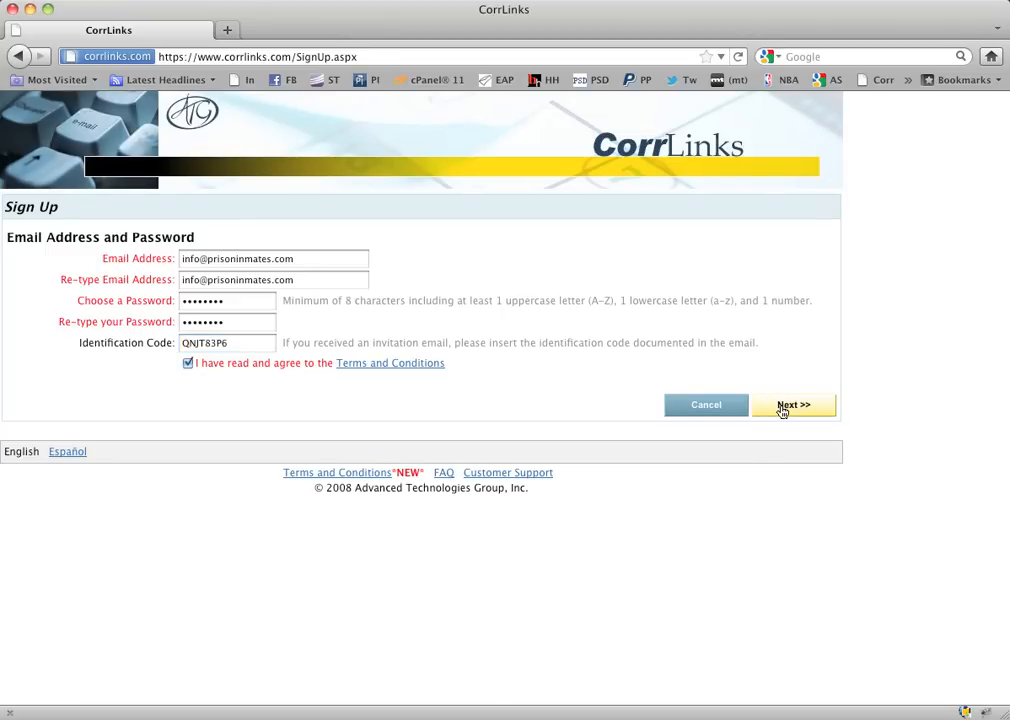
left_click(792, 404)
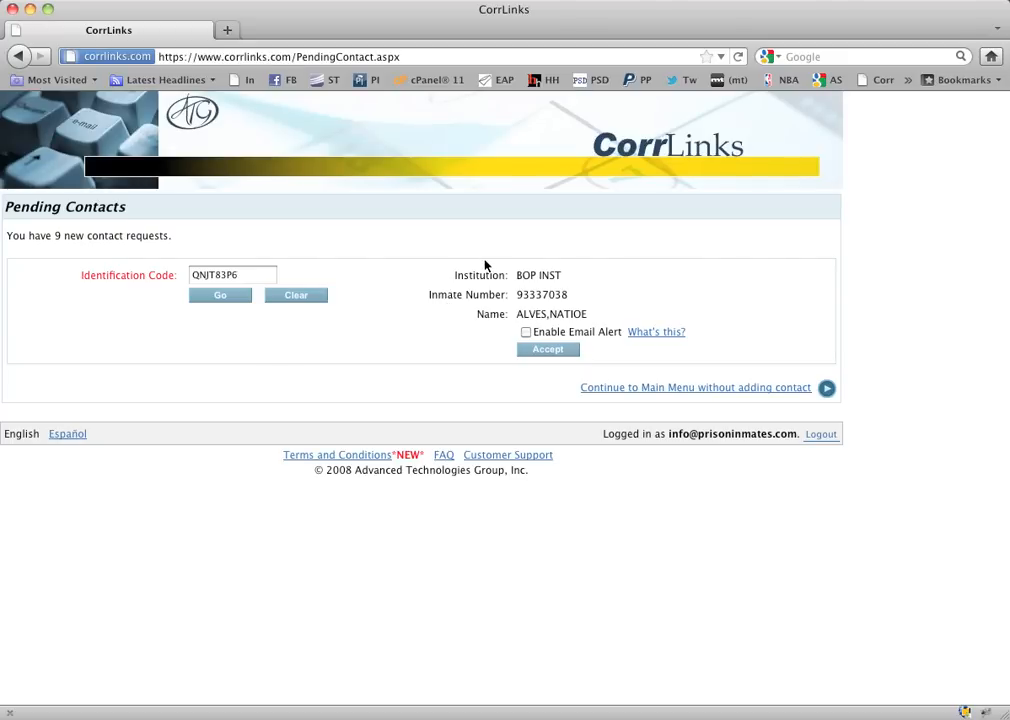
mouse_move(538, 320)
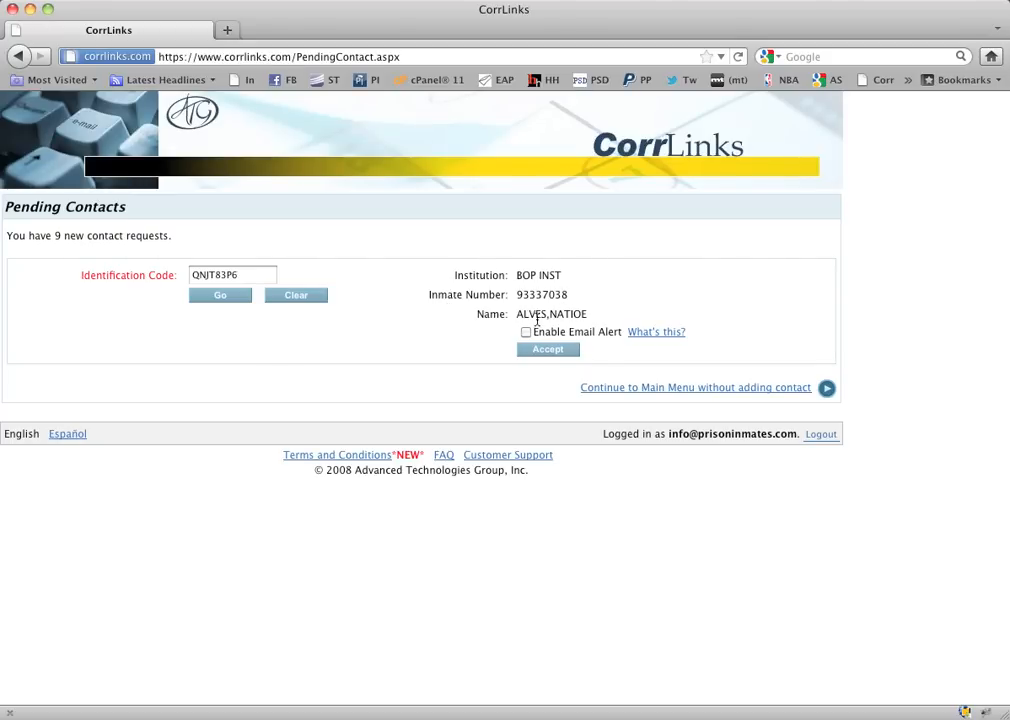
mouse_move(500, 336)
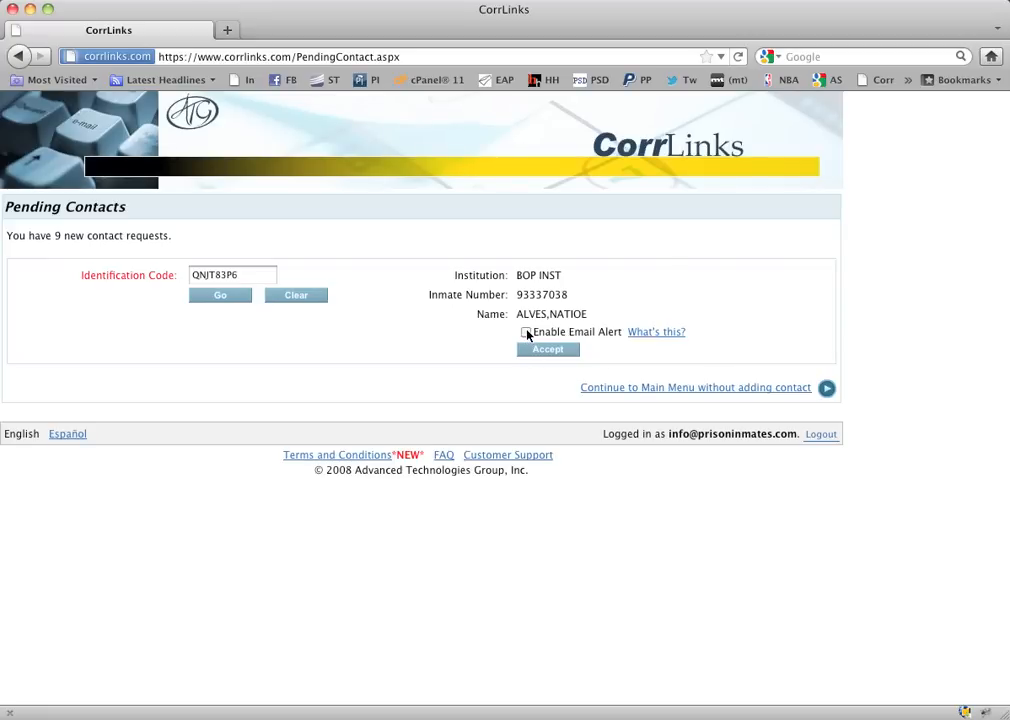
left_click(526, 332)
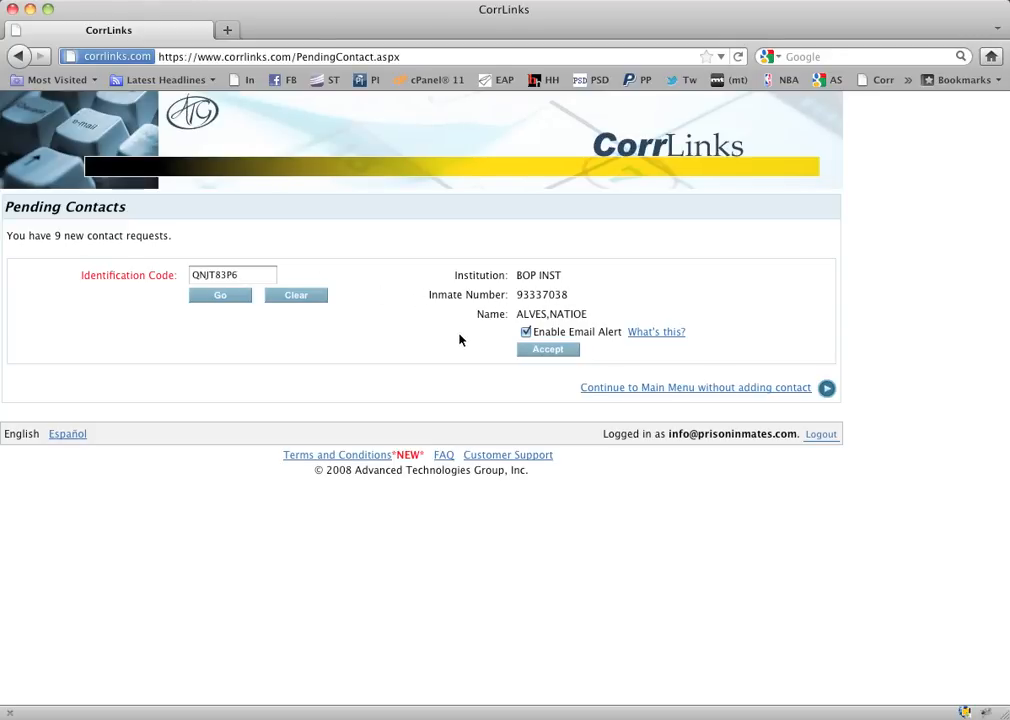
mouse_move(540, 340)
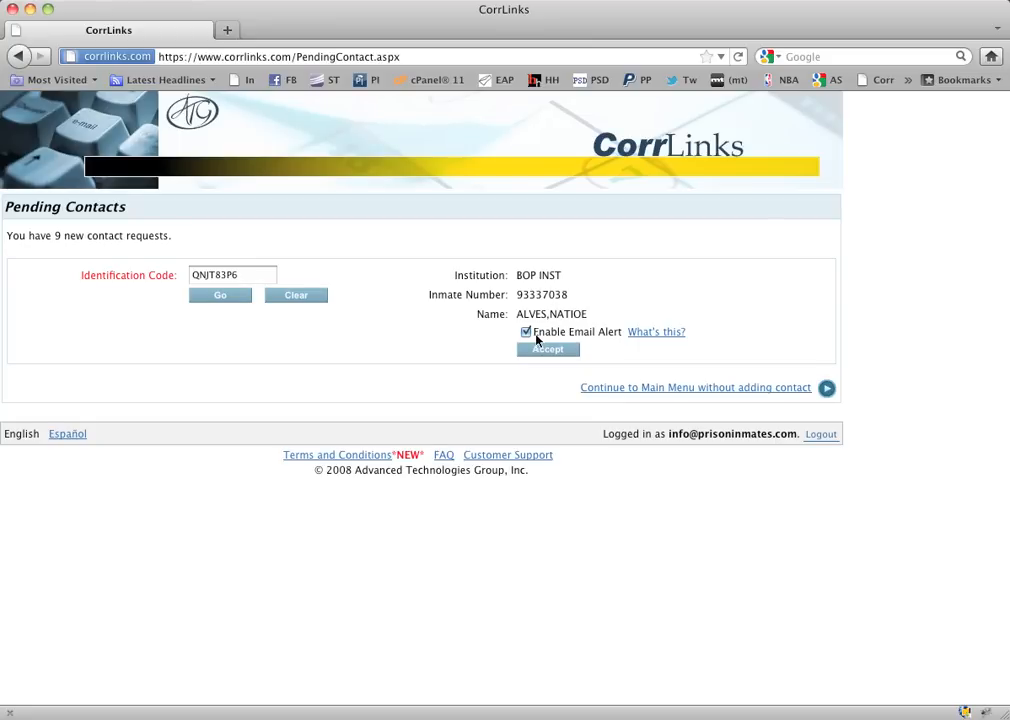
left_click(524, 332)
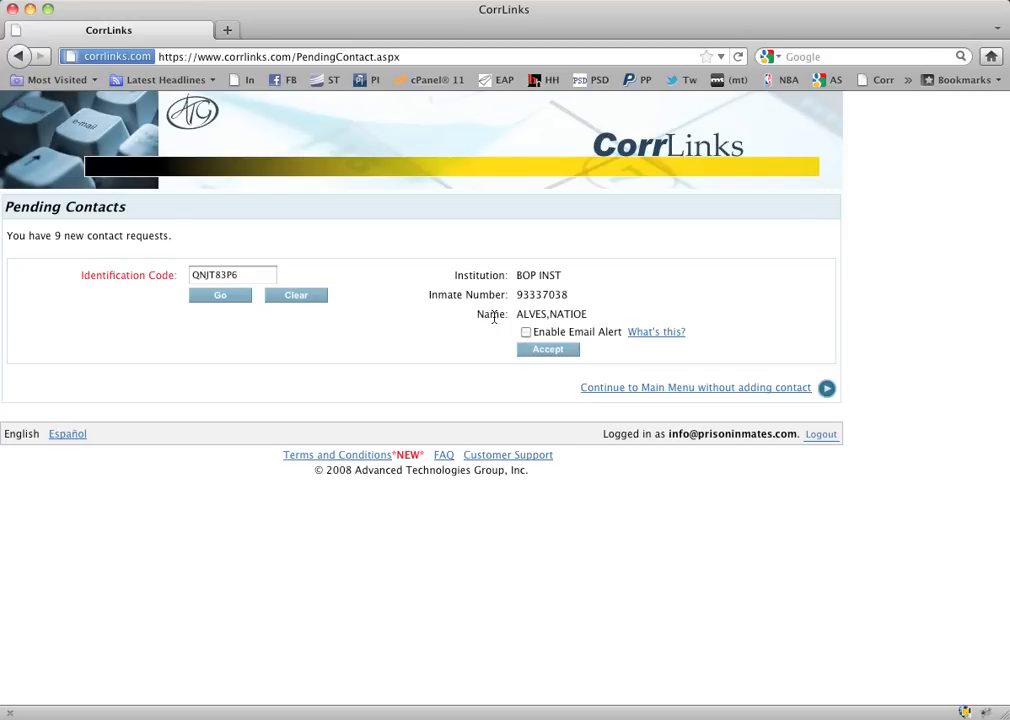
mouse_move(640, 316)
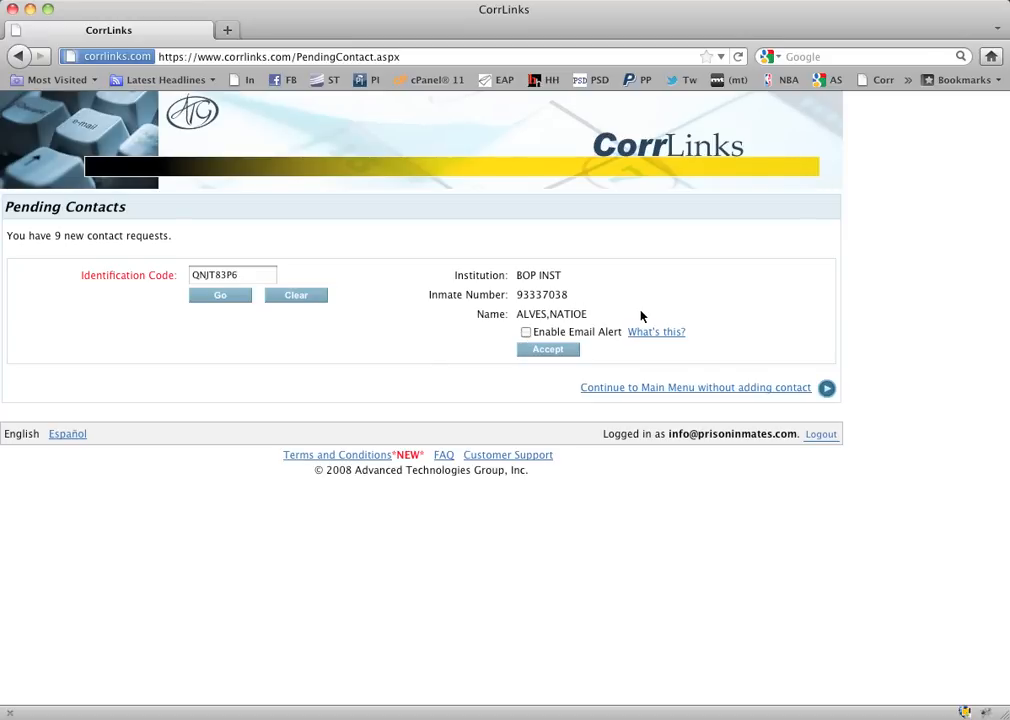
mouse_move(540, 320)
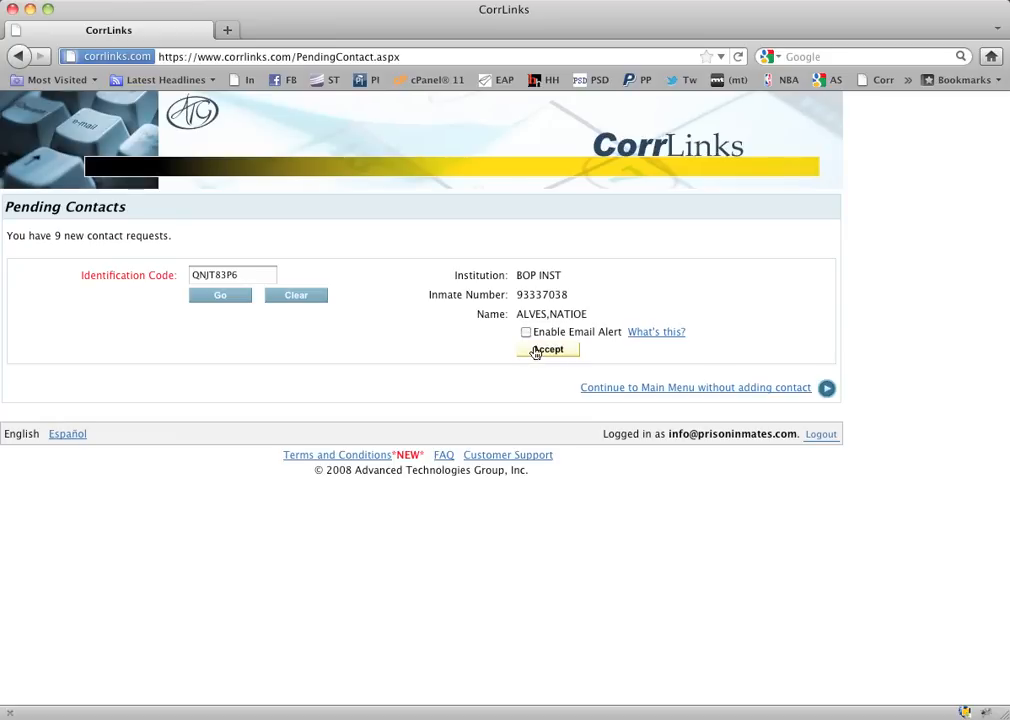
left_click(548, 348)
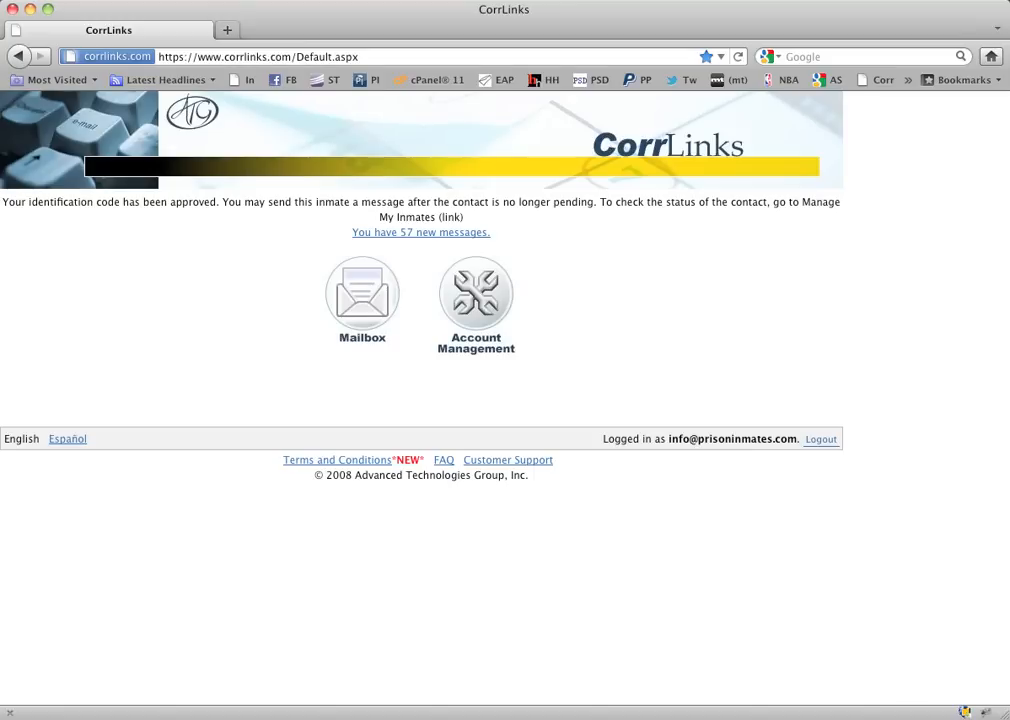
mouse_move(320, 584)
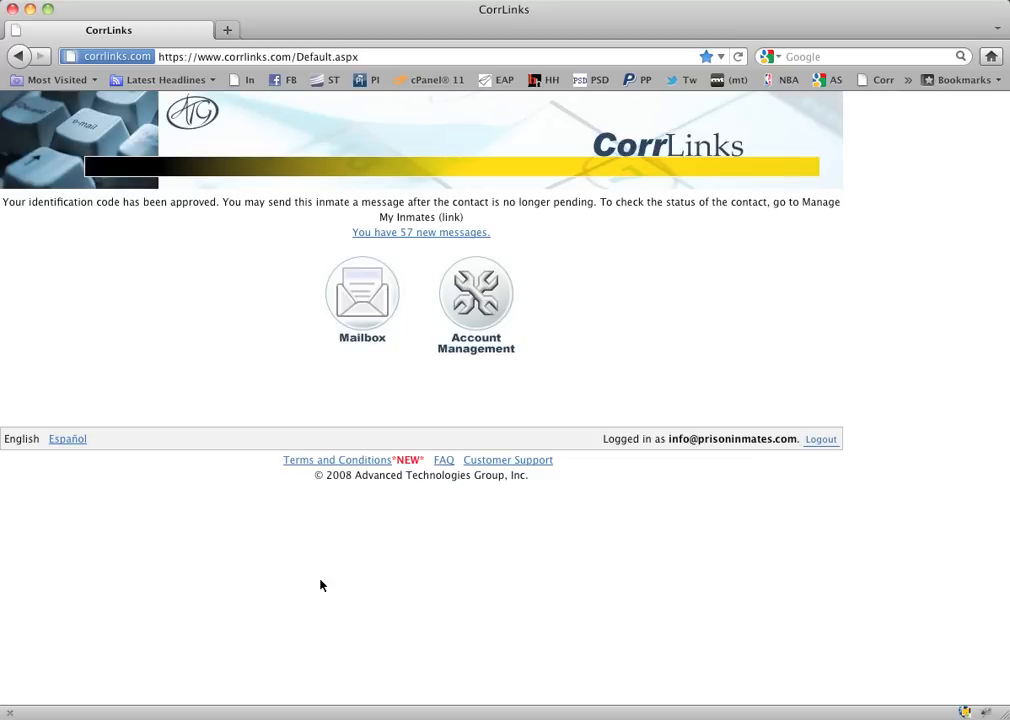
mouse_move(696, 218)
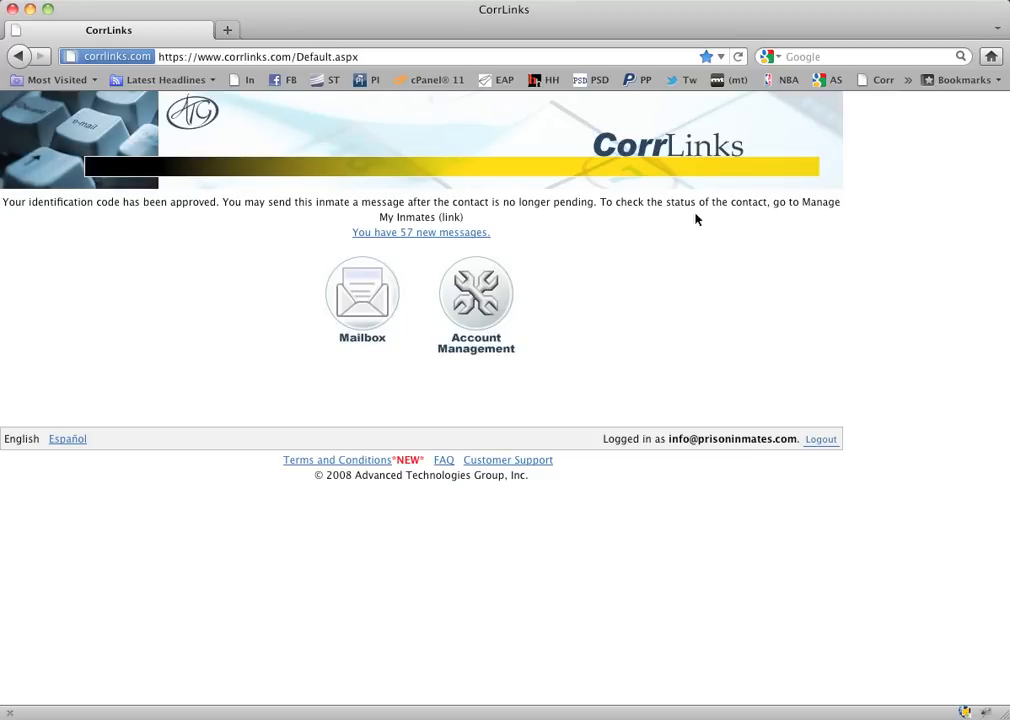
mouse_move(366, 260)
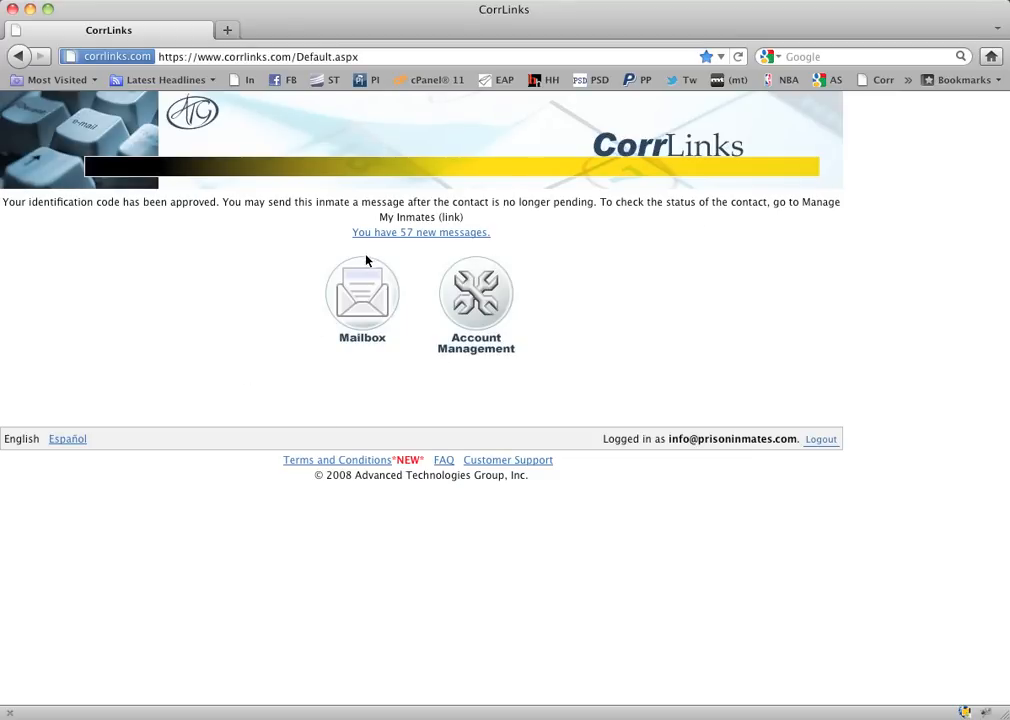
mouse_move(284, 256)
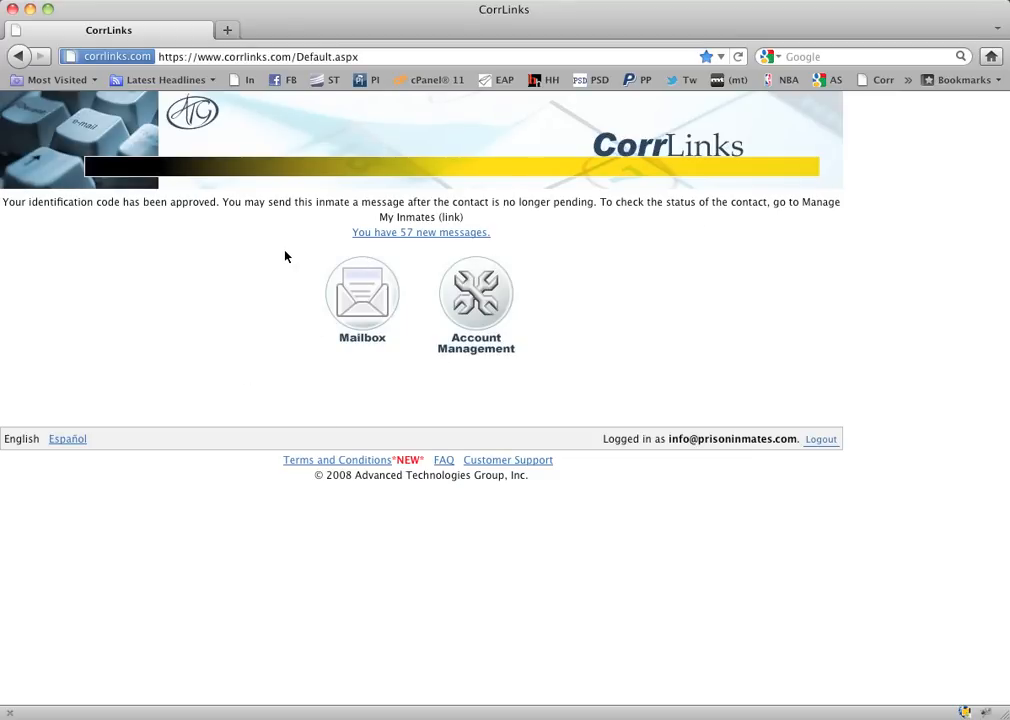
mouse_move(342, 312)
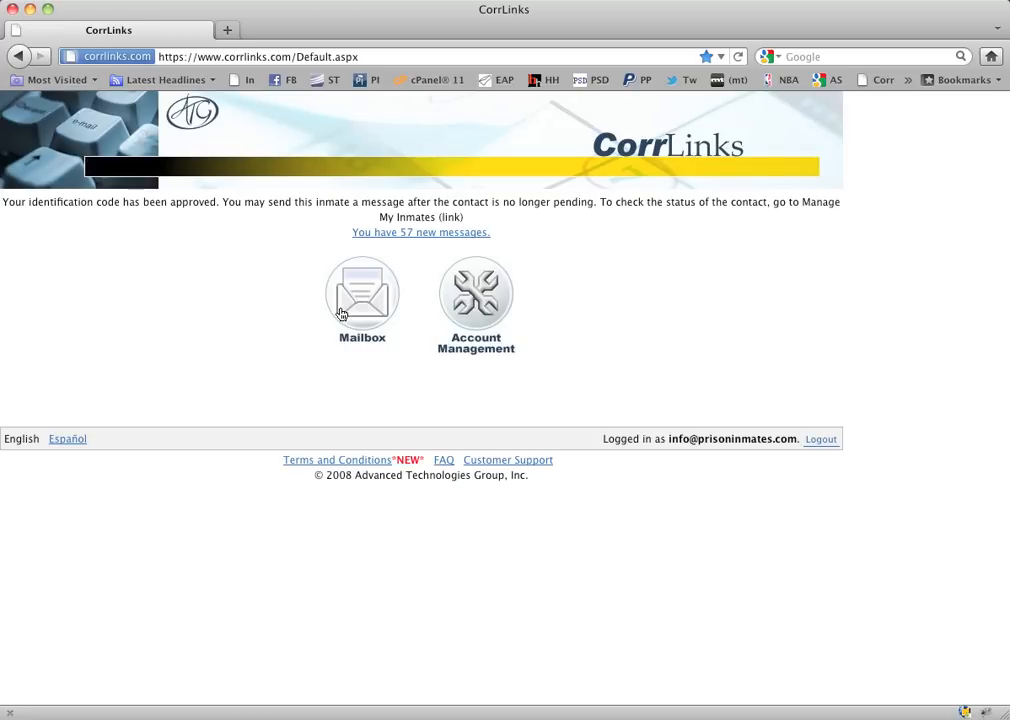
mouse_move(354, 310)
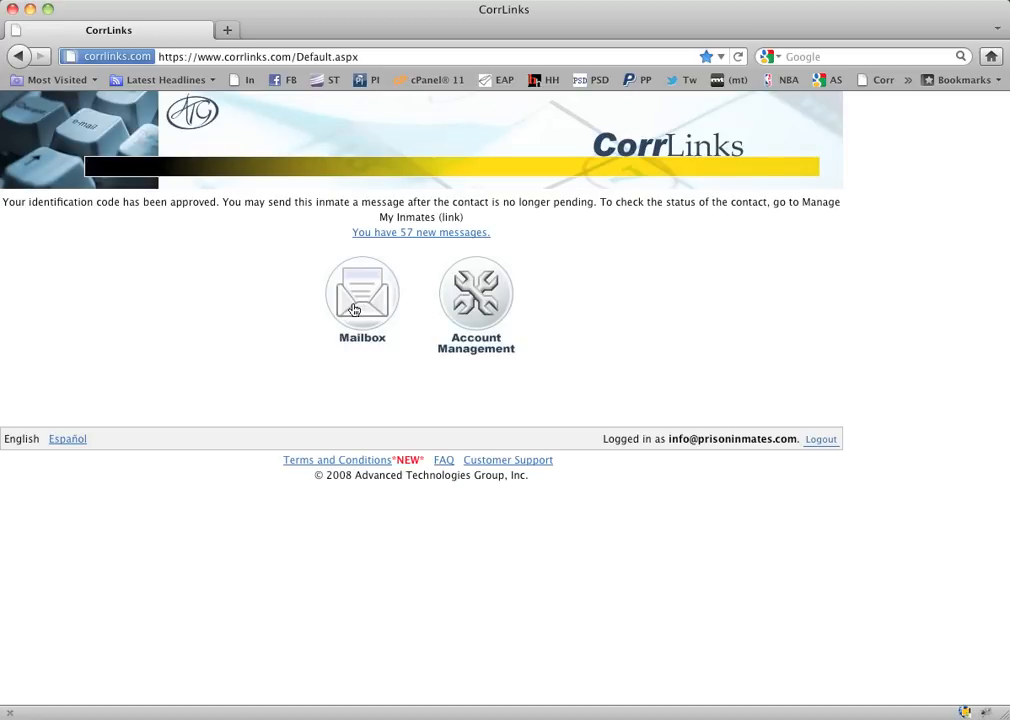
mouse_move(362, 318)
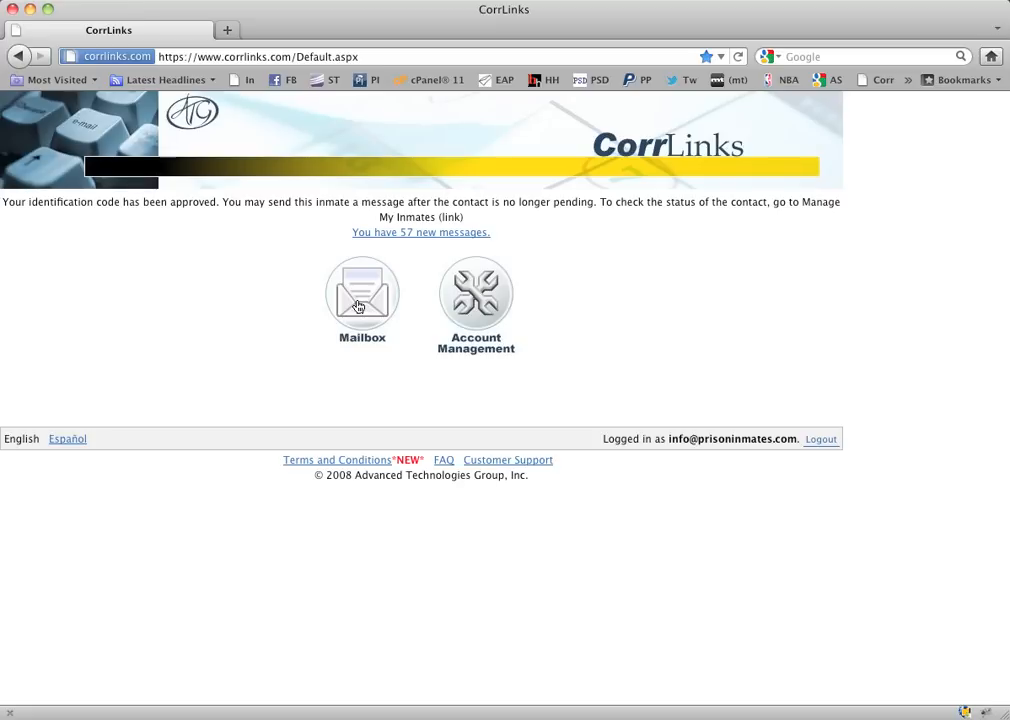
Step: Go to the Mailbox and start a New Message
left_click(362, 292)
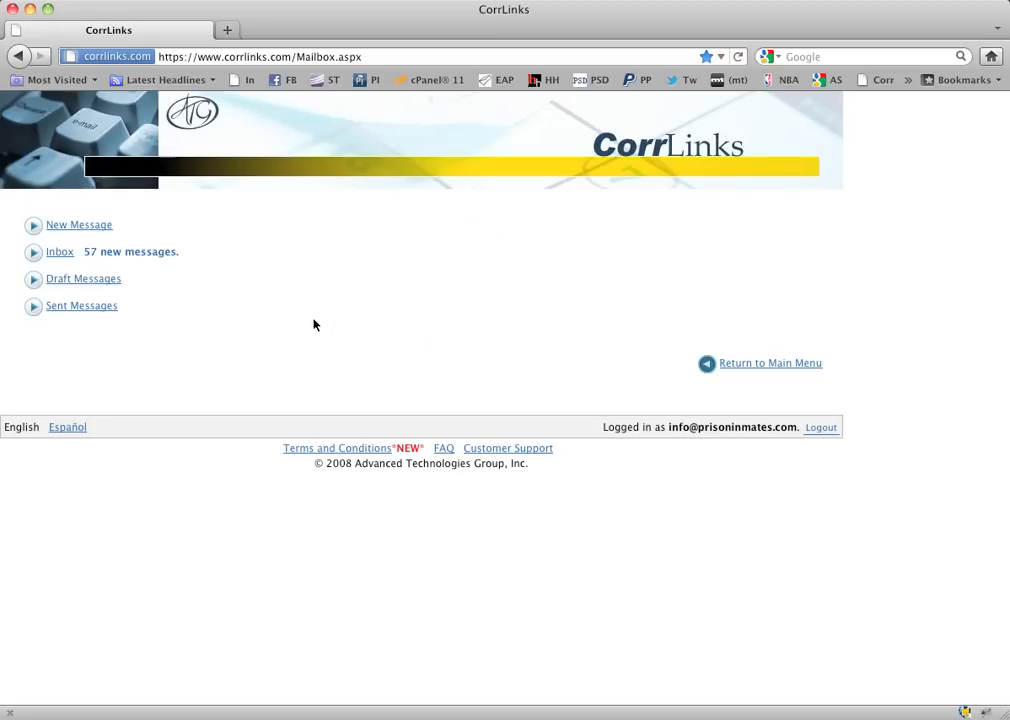
mouse_move(68, 224)
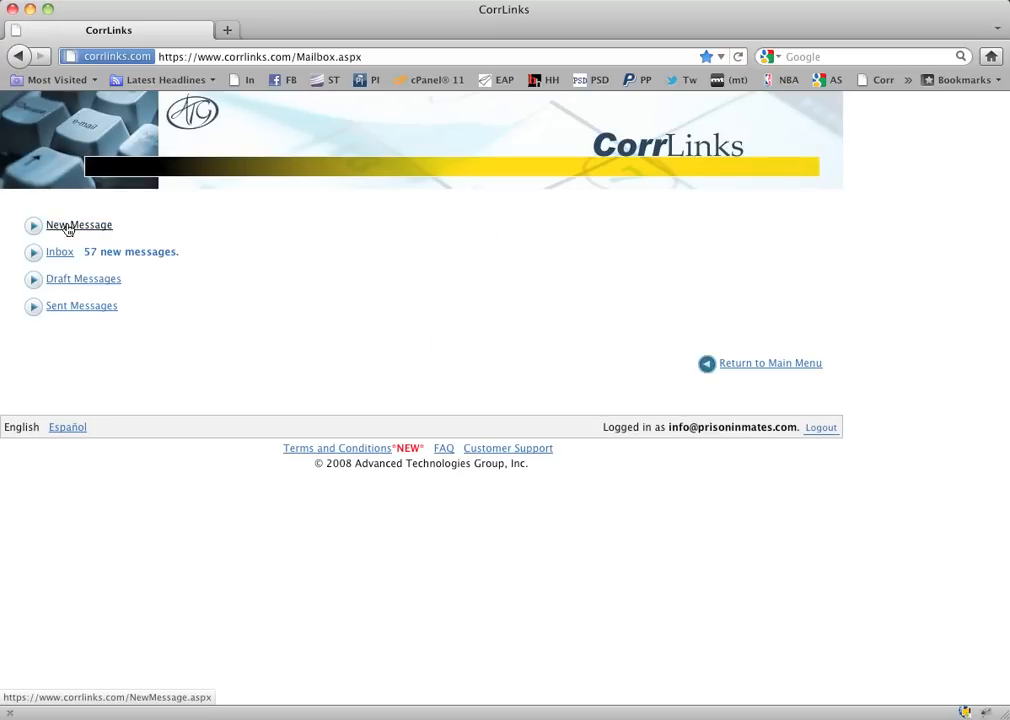
mouse_move(56, 252)
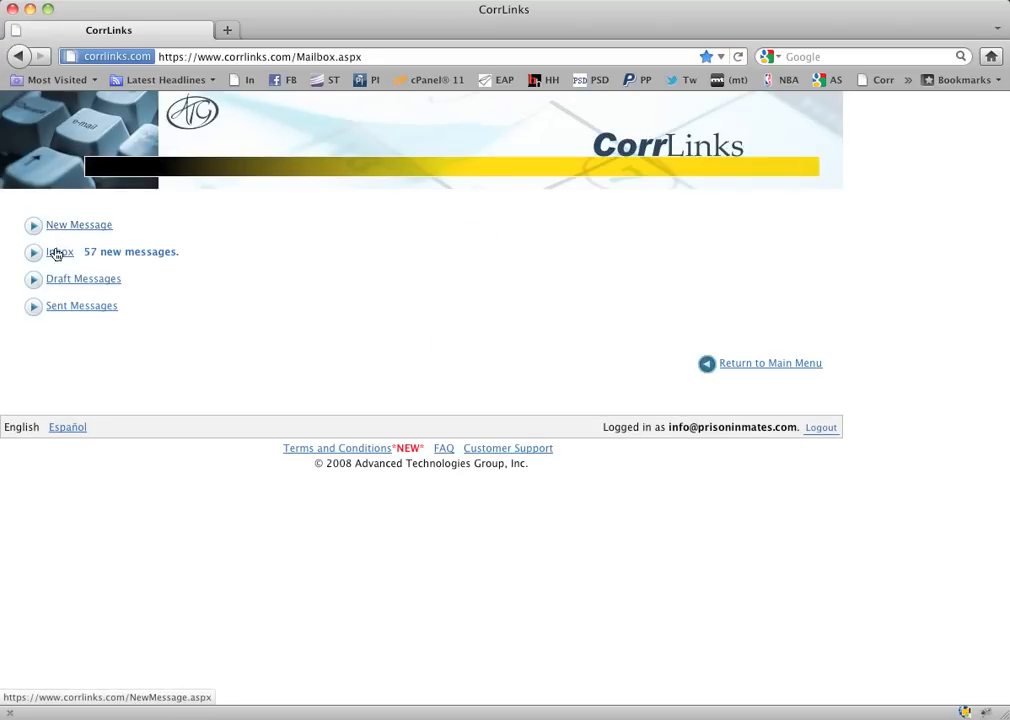
mouse_move(60, 252)
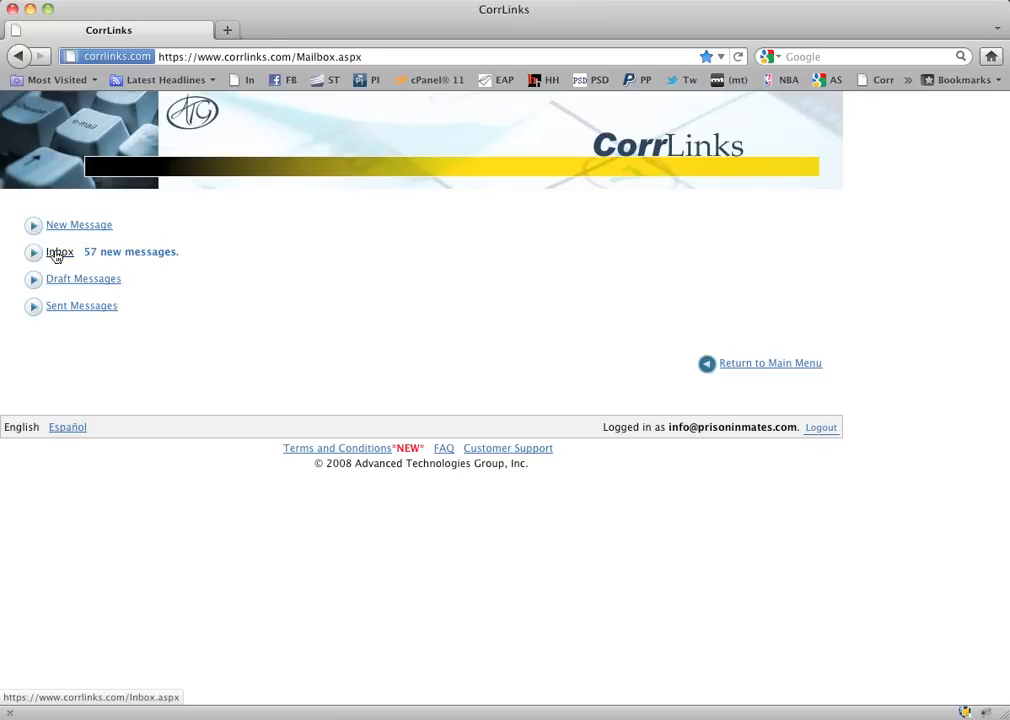
mouse_move(32, 318)
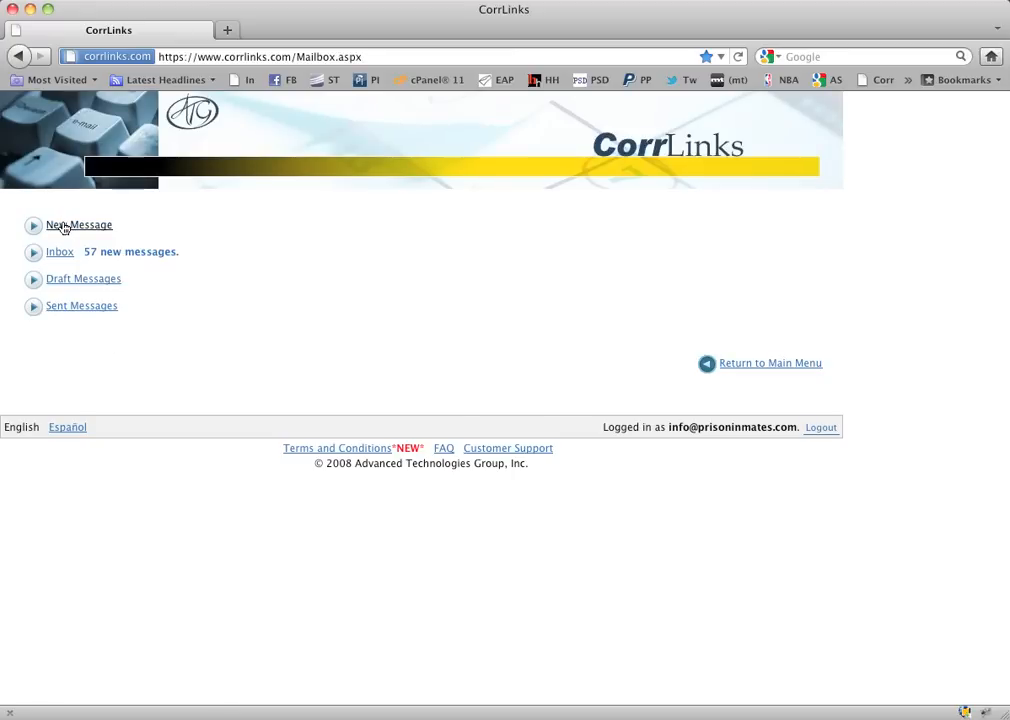
left_click(80, 224)
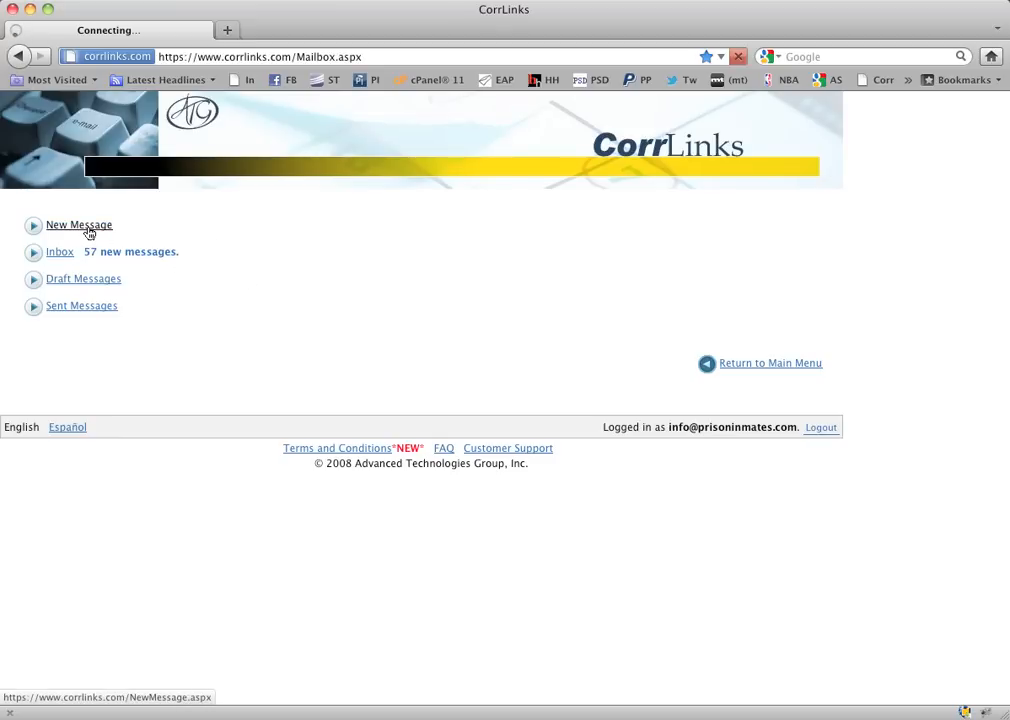
left_click(78, 224)
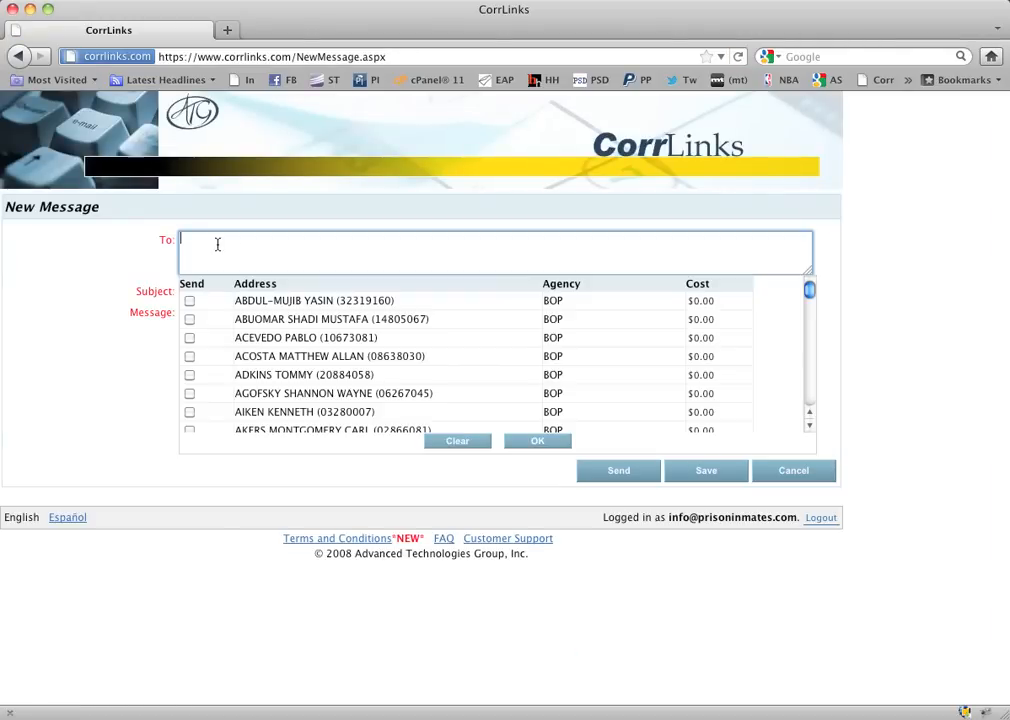
scroll("down", 3)
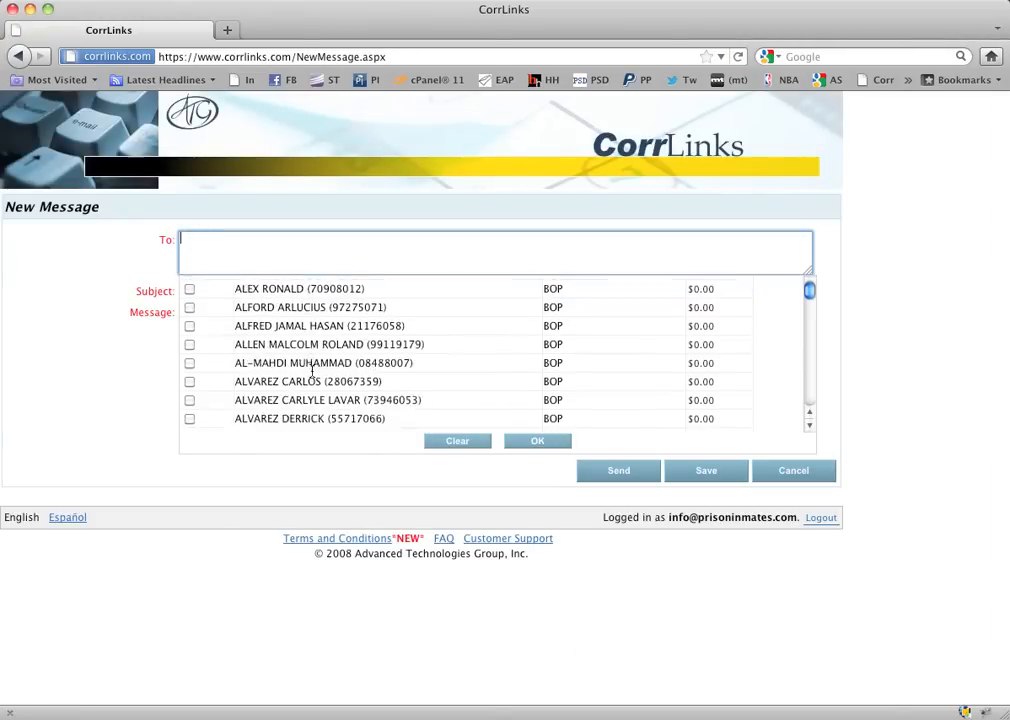
scroll("down", 3)
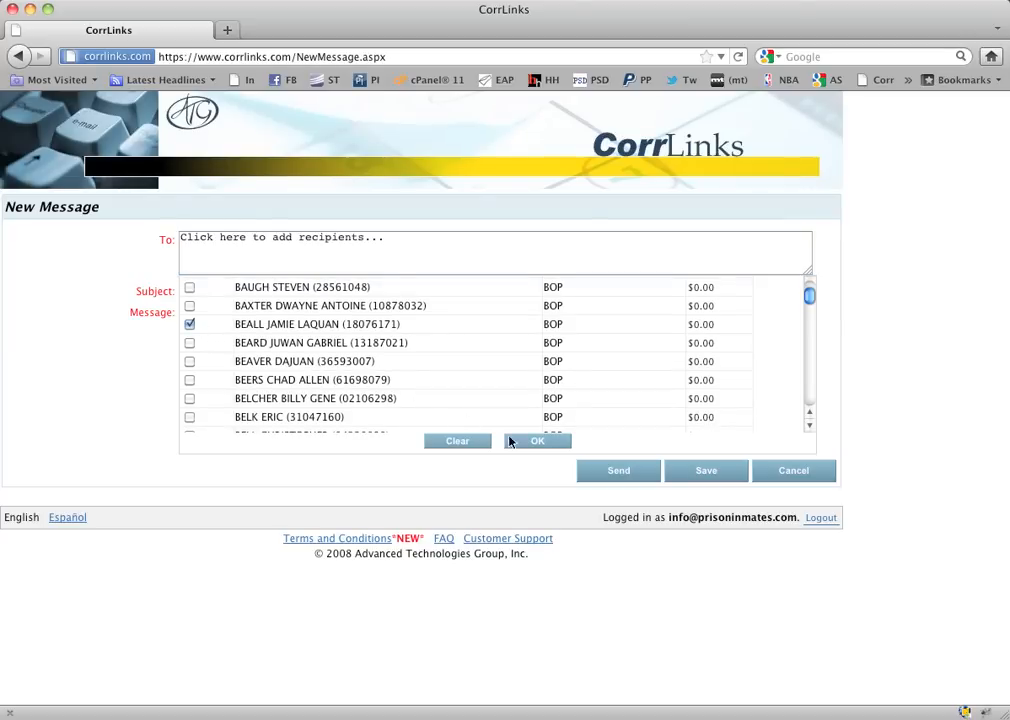
left_click(536, 442)
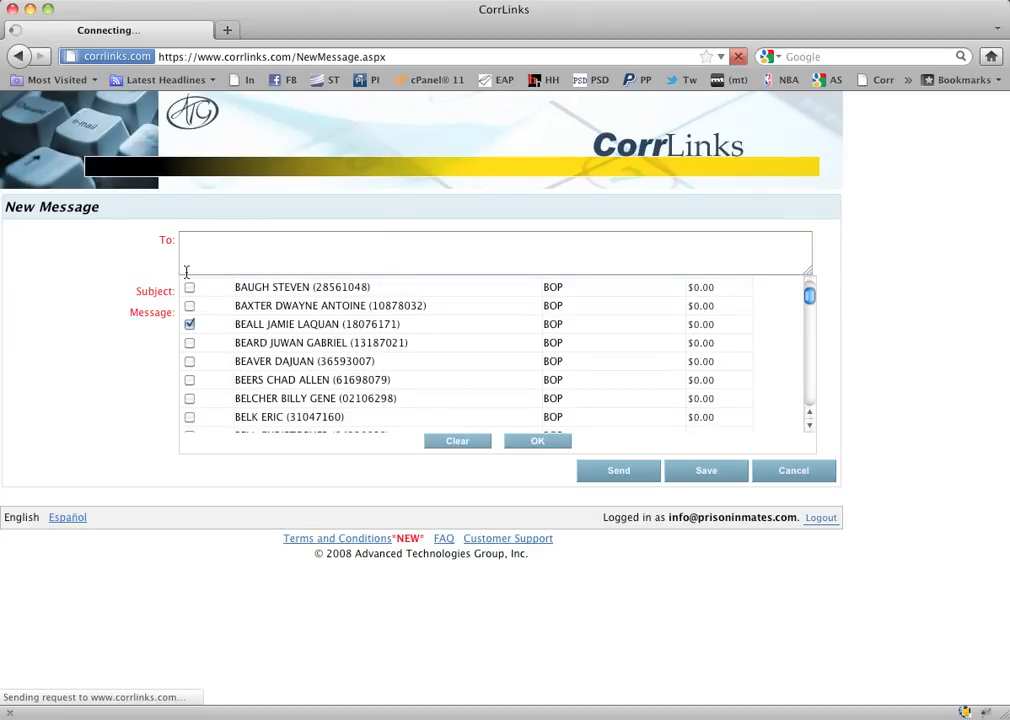
Step: Fill in the subject with 'test'
left_click(536, 442)
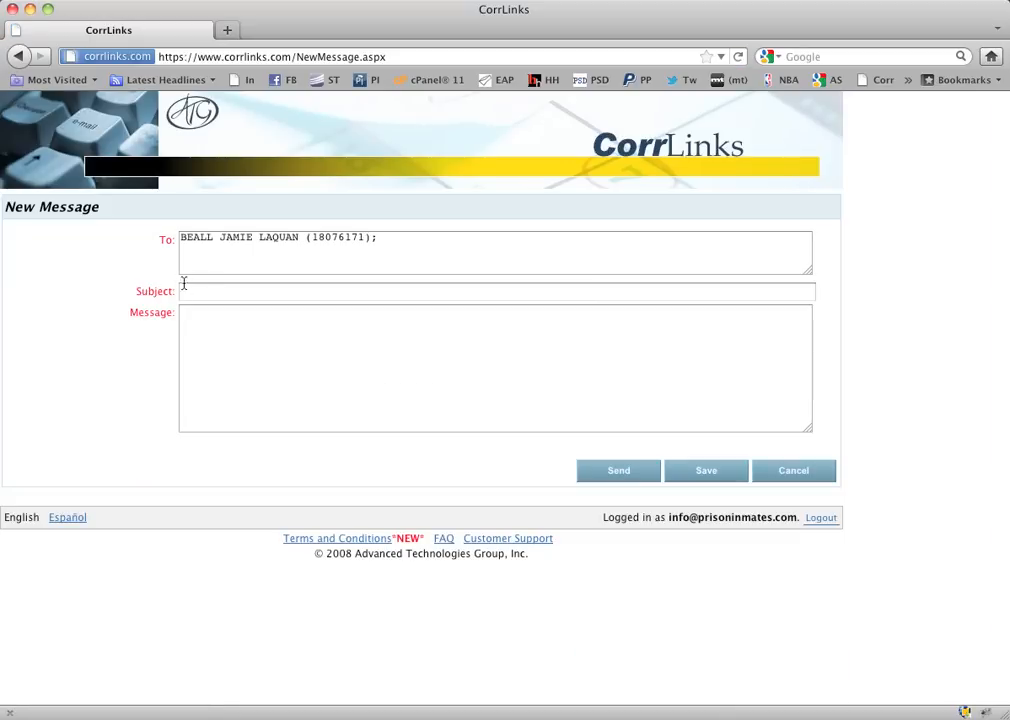
type("test")
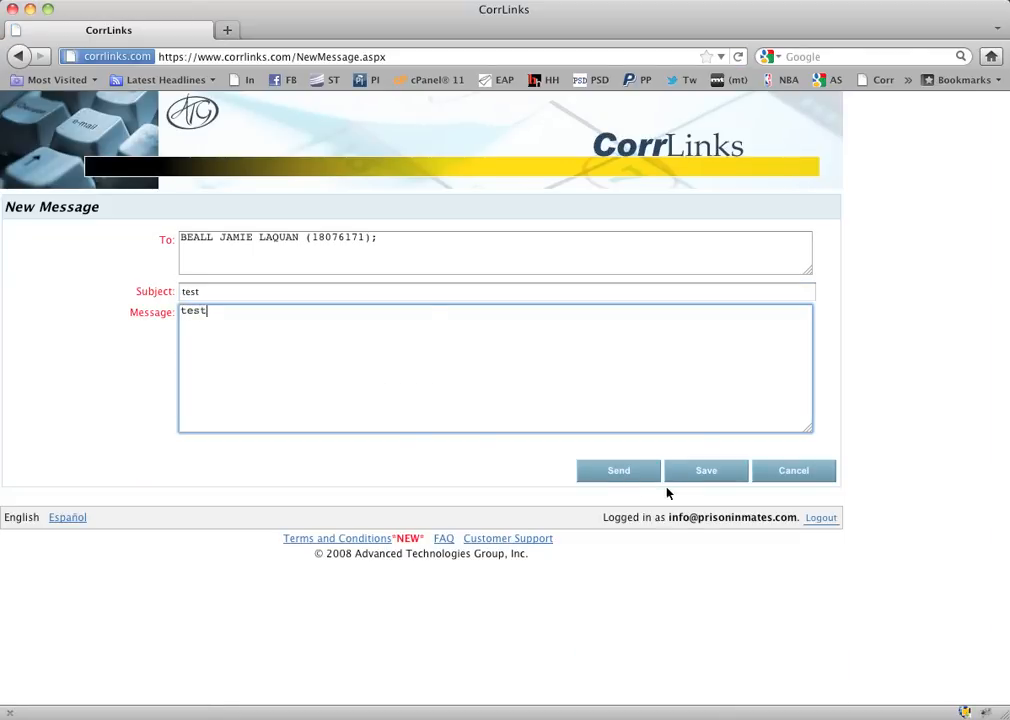
mouse_move(278, 452)
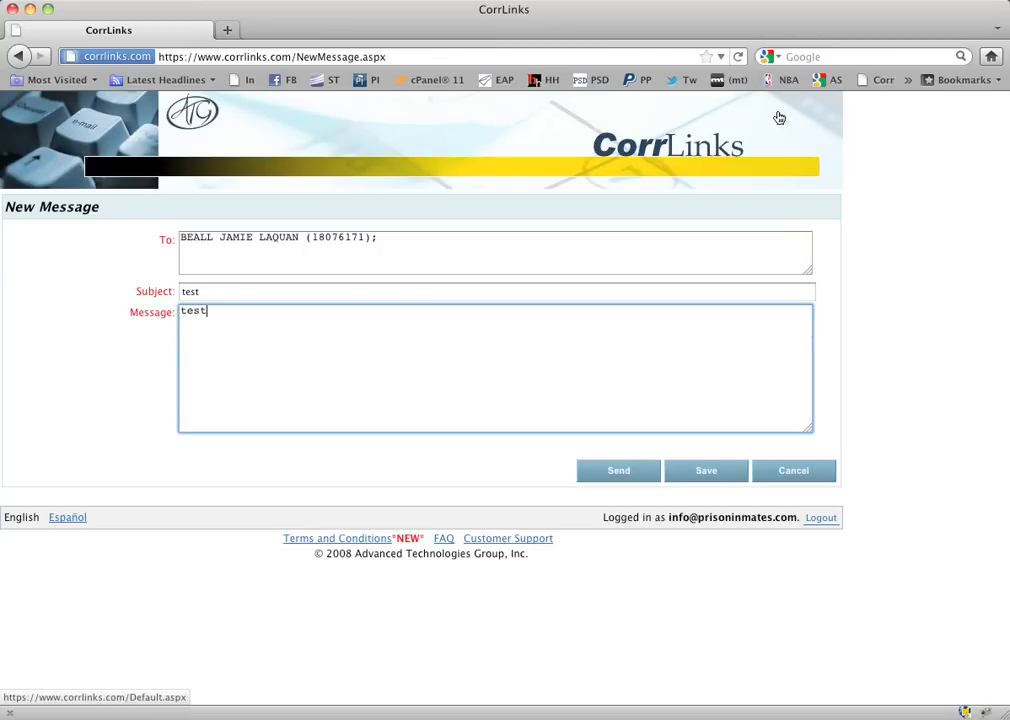
mouse_move(656, 232)
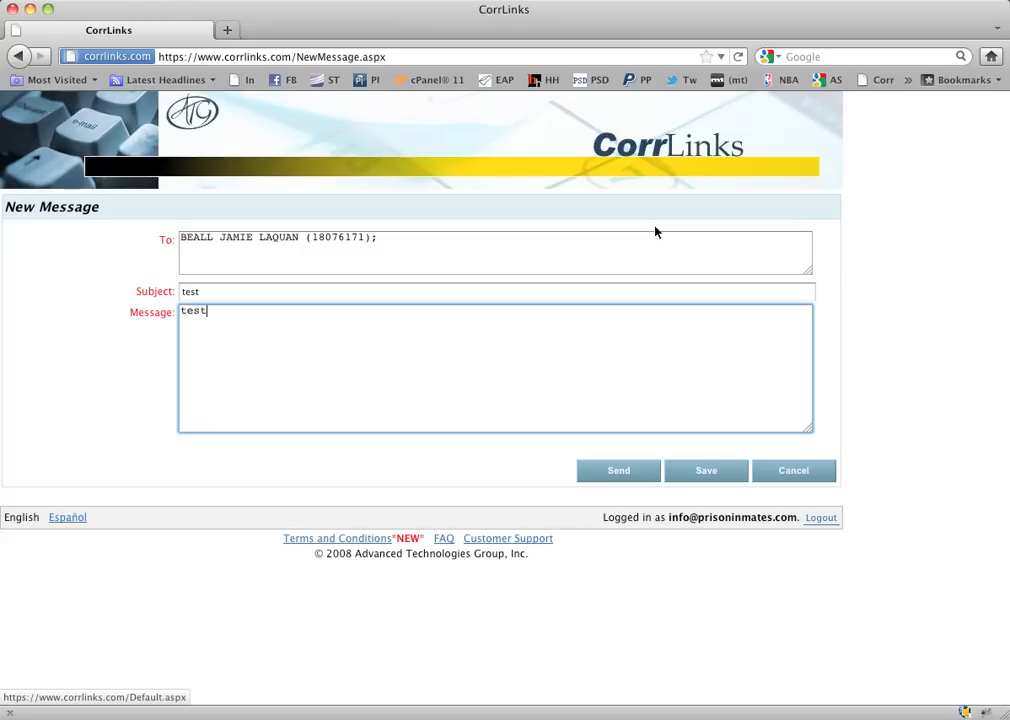
mouse_move(706, 218)
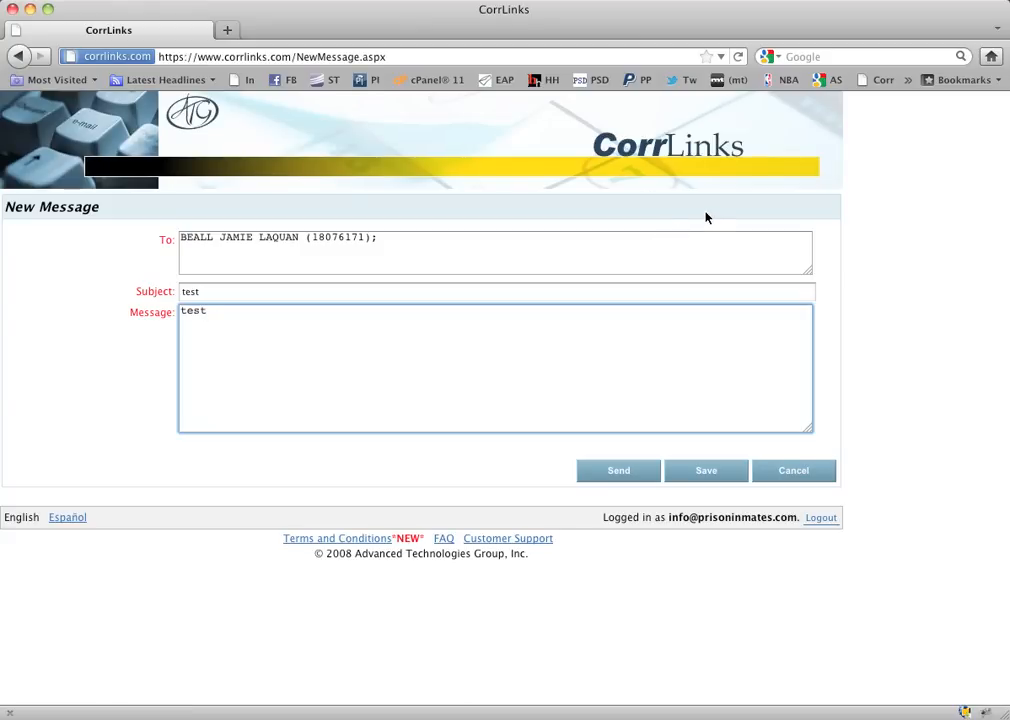
left_click(496, 370)
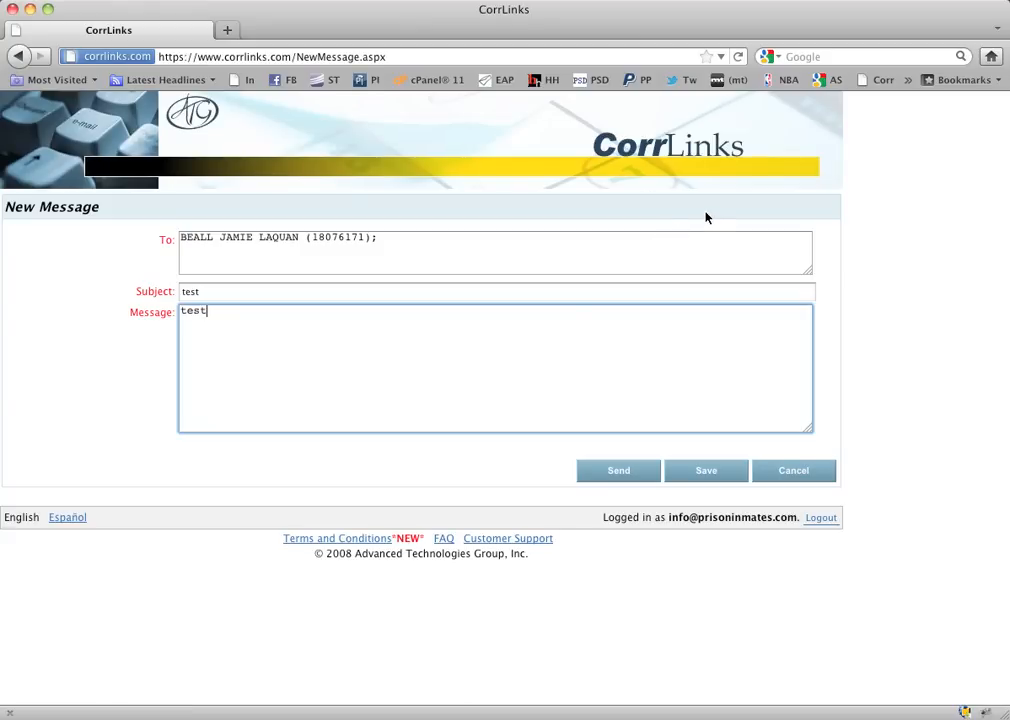
mouse_move(786, 198)
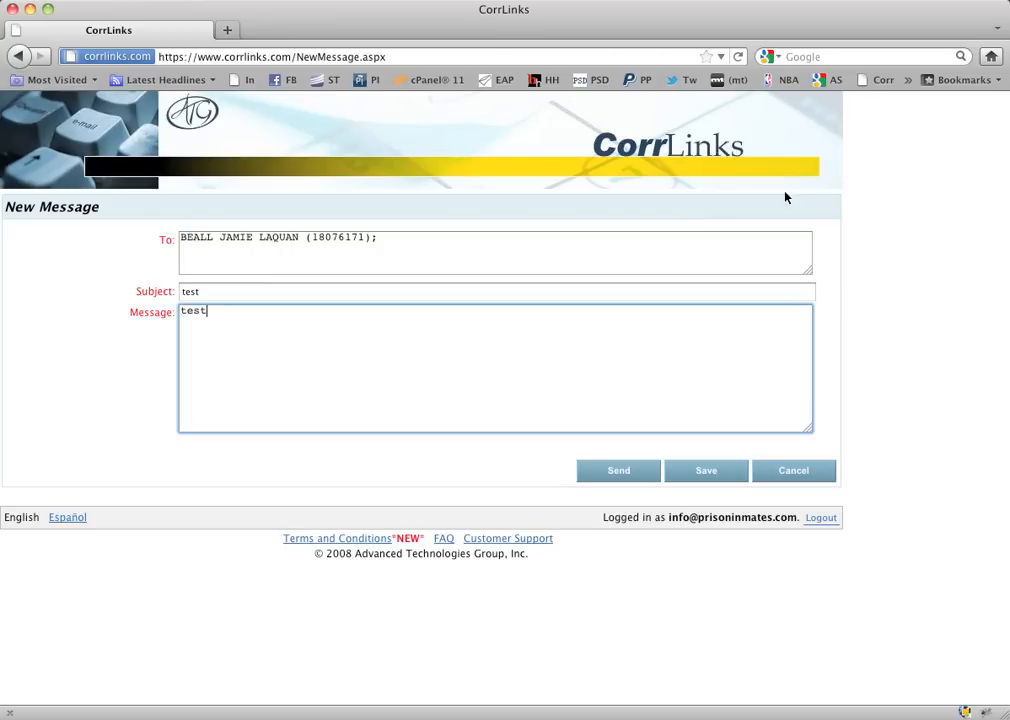